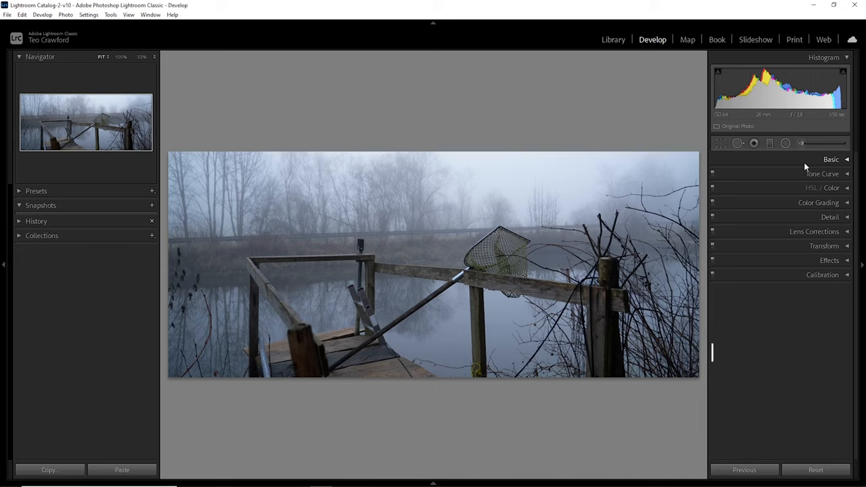
Step: Cool the white balance temperature to about 4500 and fine-tune the tint
click(830, 159)
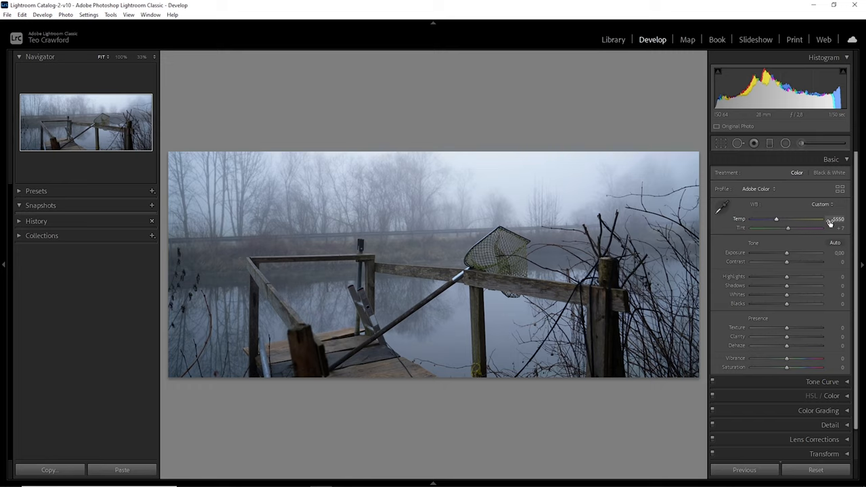
drag(777, 219, 779, 219)
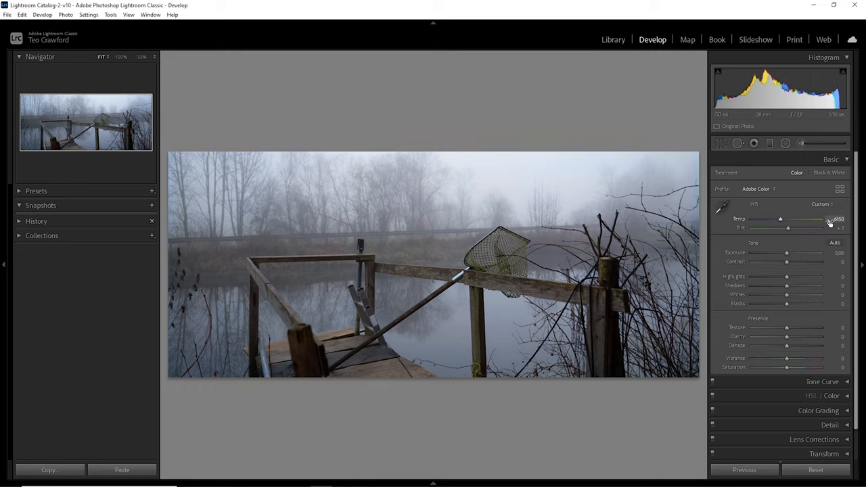
drag(779, 220, 782, 219)
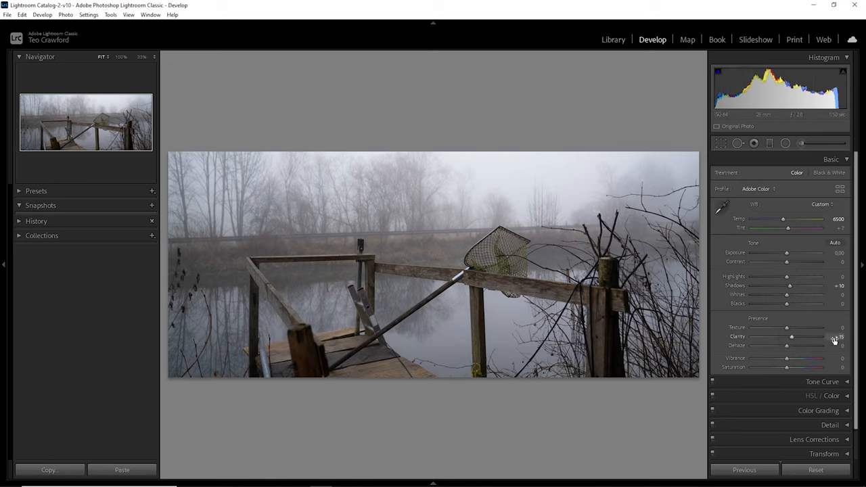
Step: Lower Clarity and Dehaze to thicken the fog and adjust overall Saturation
drag(791, 336, 784, 336)
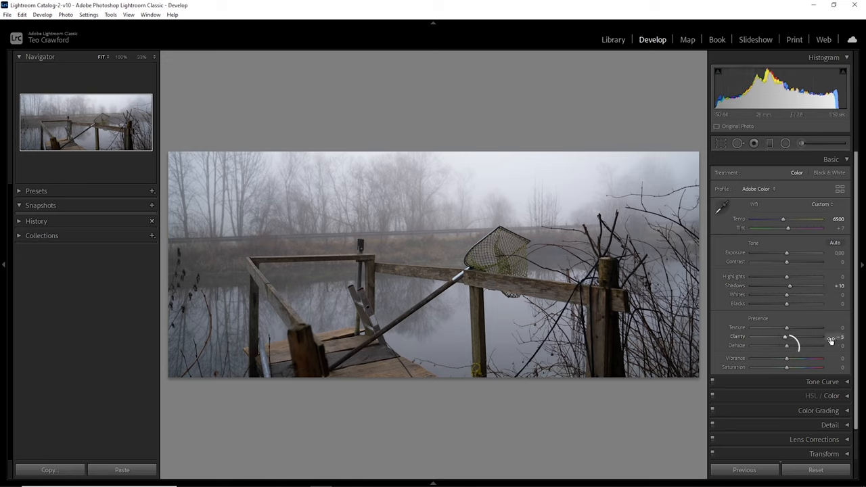
drag(784, 336, 777, 335)
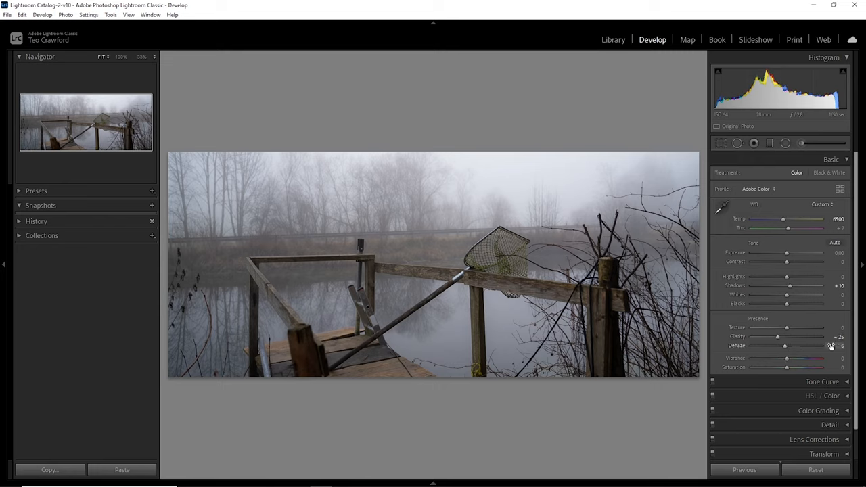
drag(784, 346, 782, 347)
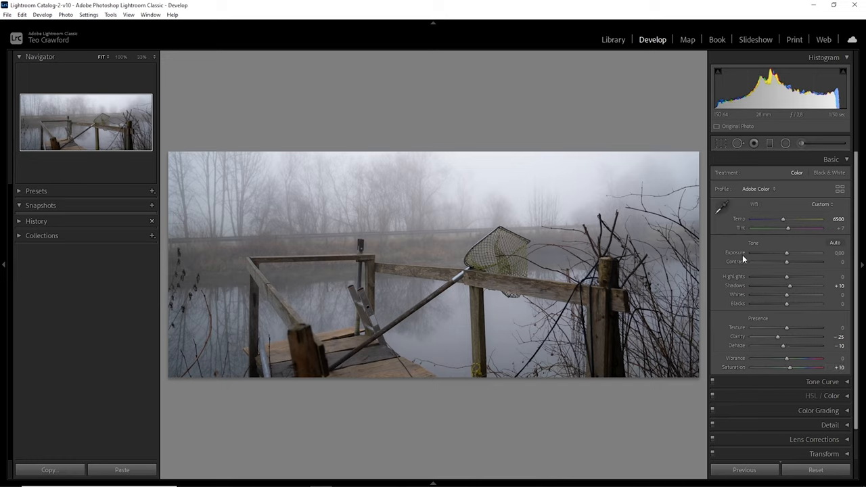
mouse_move(831, 195)
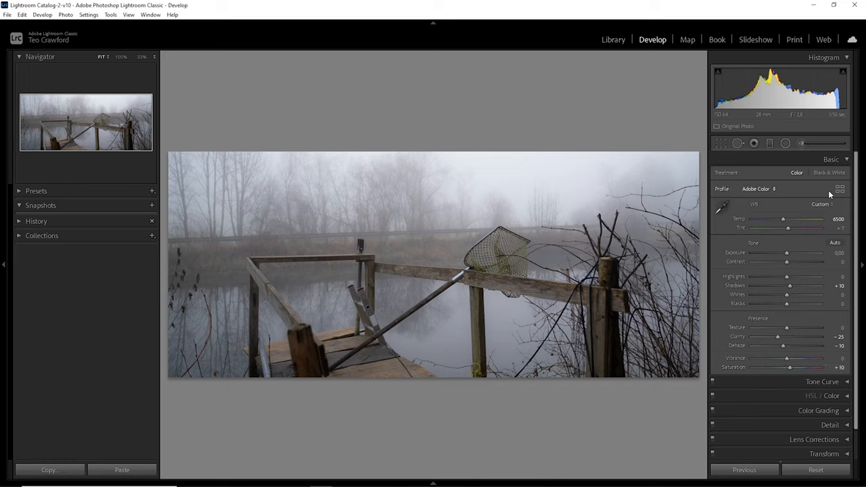
click(830, 159)
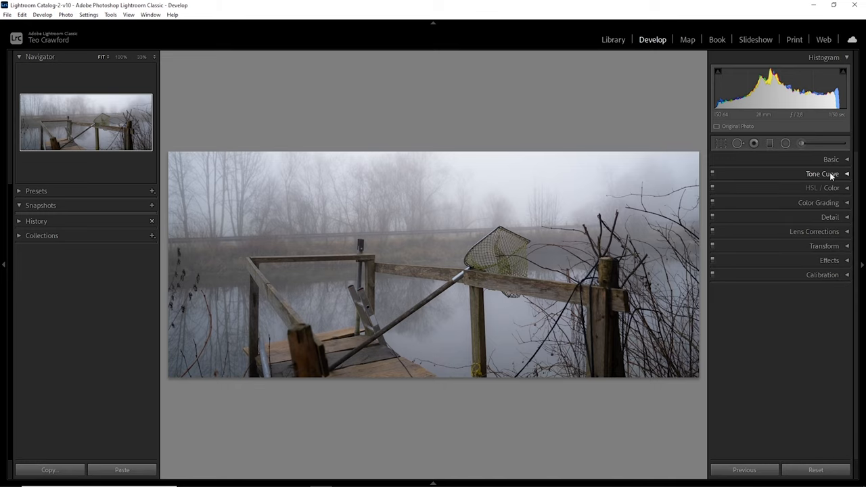
Step: Shape the RGB point curve to darken the shadows
click(821, 173)
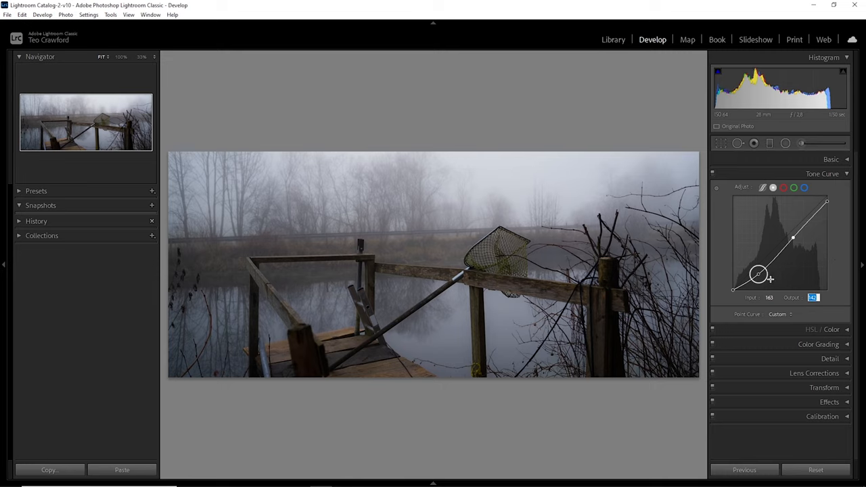
drag(758, 276, 758, 276)
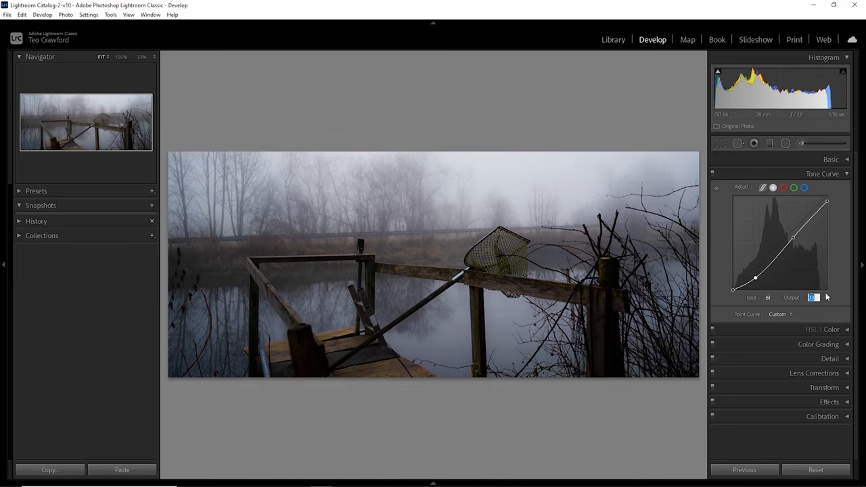
drag(827, 201, 827, 277)
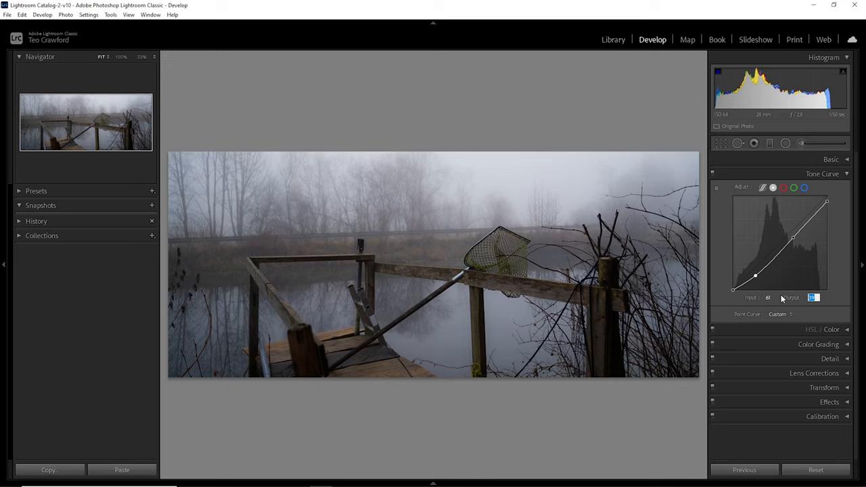
mouse_move(734, 295)
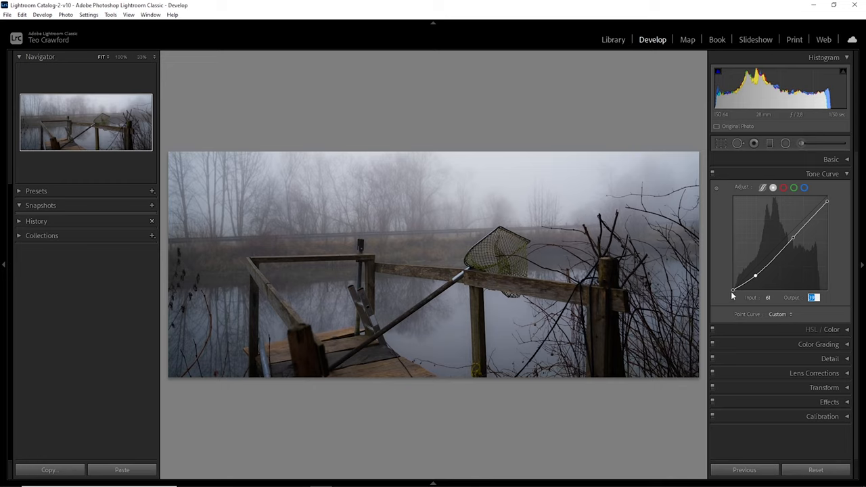
Step: Lift the black point for a faded look, then move to the Red channel curve
drag(752, 279, 736, 289)
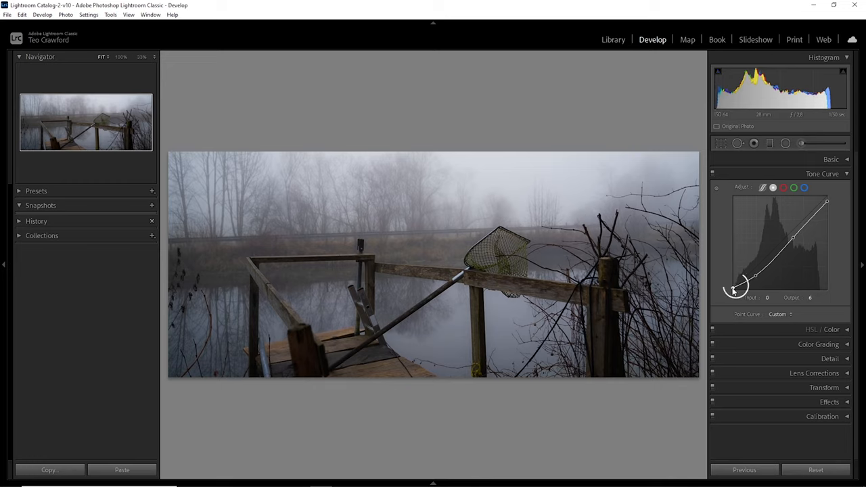
drag(737, 284, 733, 287)
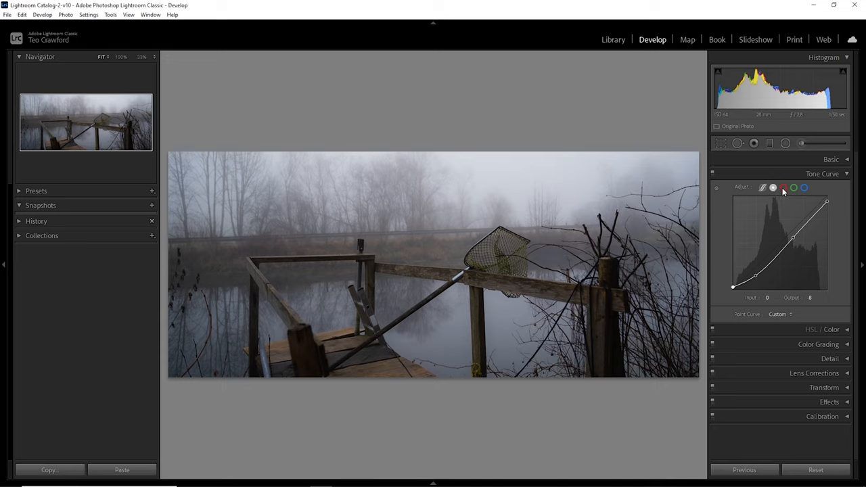
click(793, 187)
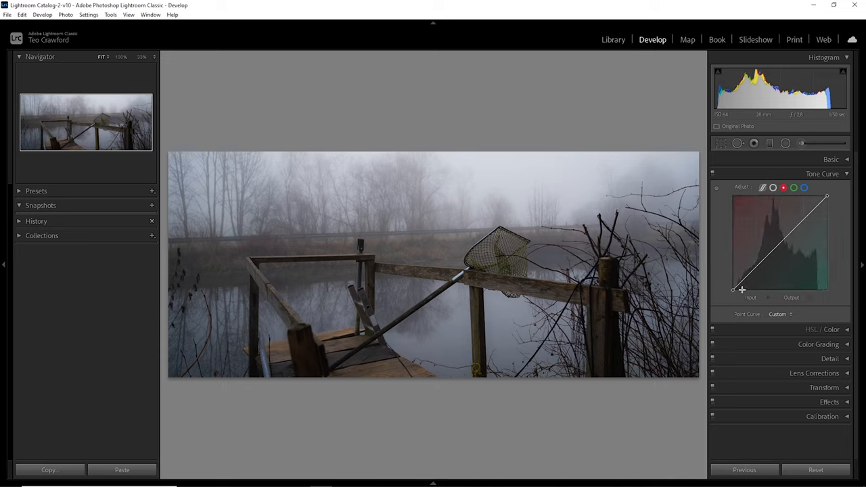
mouse_move(739, 295)
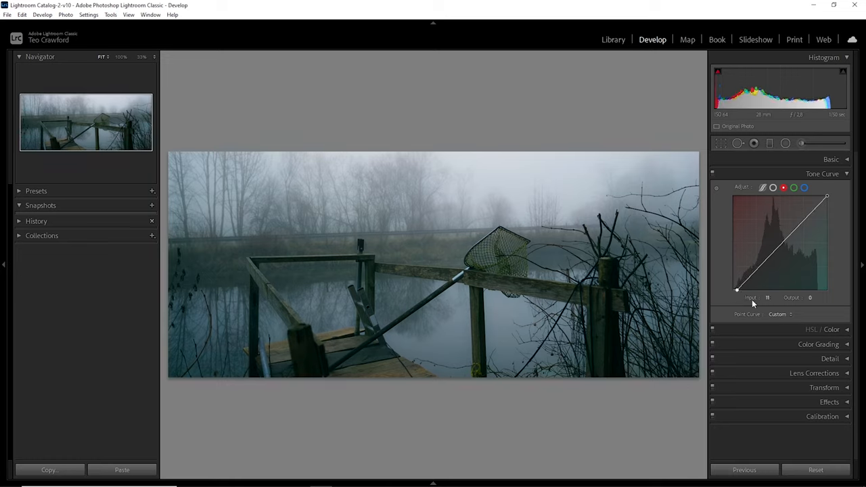
Step: Pull the Red channel curve down to cast the lake and trees in cyan
drag(738, 290, 744, 287)
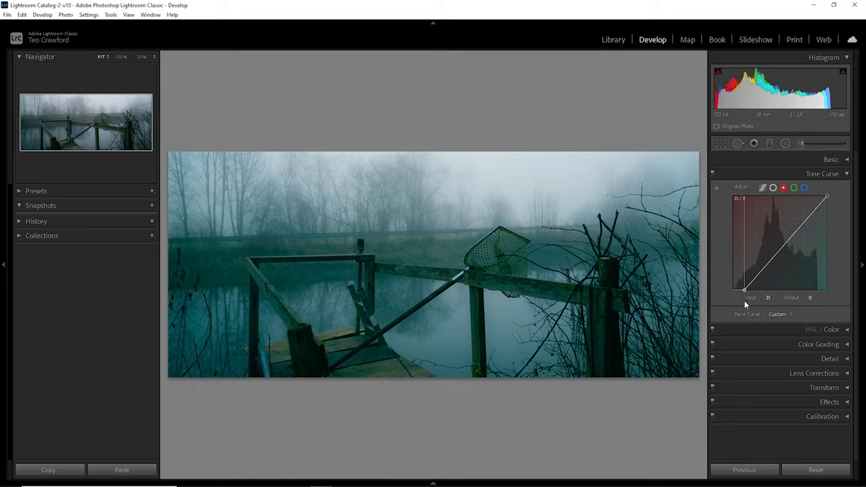
drag(744, 286, 755, 287)
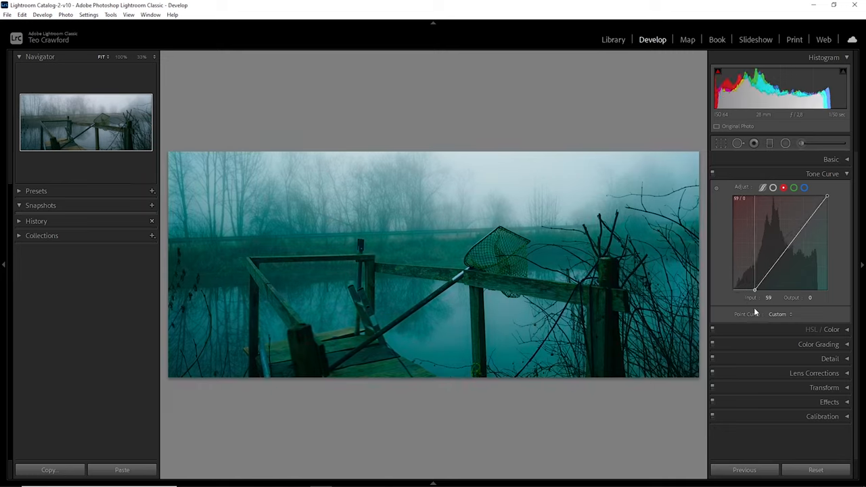
drag(755, 287, 736, 292)
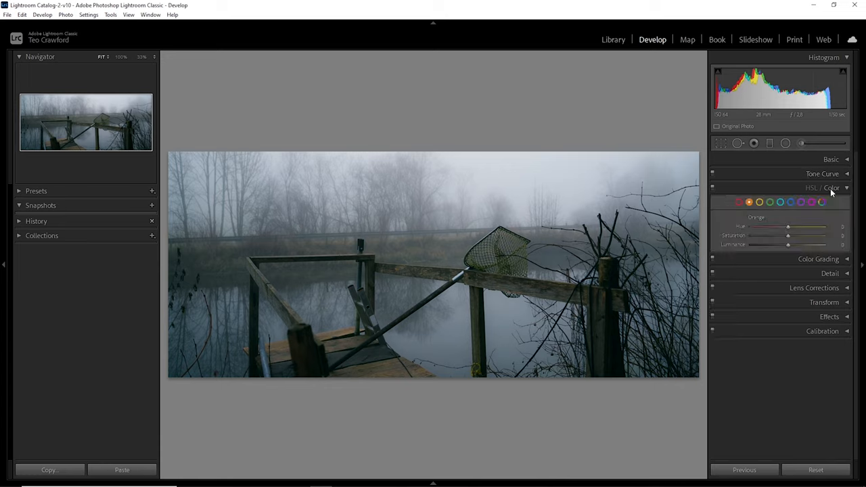
mouse_move(760, 219)
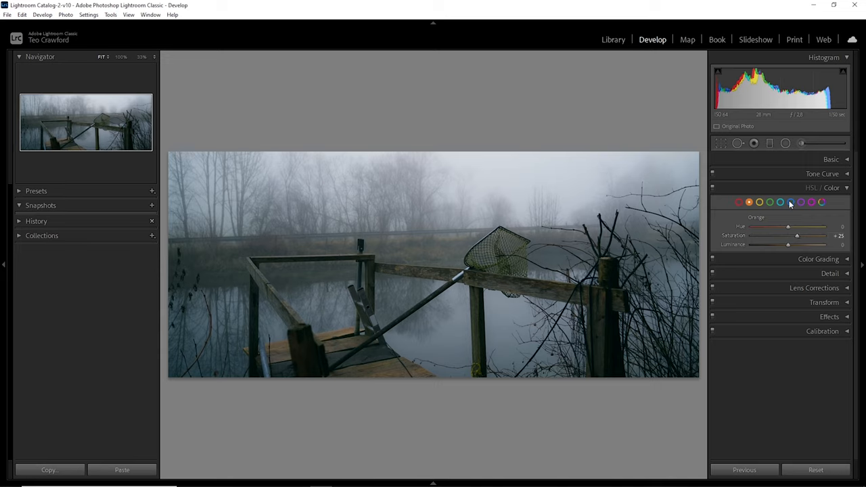
Step: Select the Orange range and raise its saturation to about +25
click(759, 203)
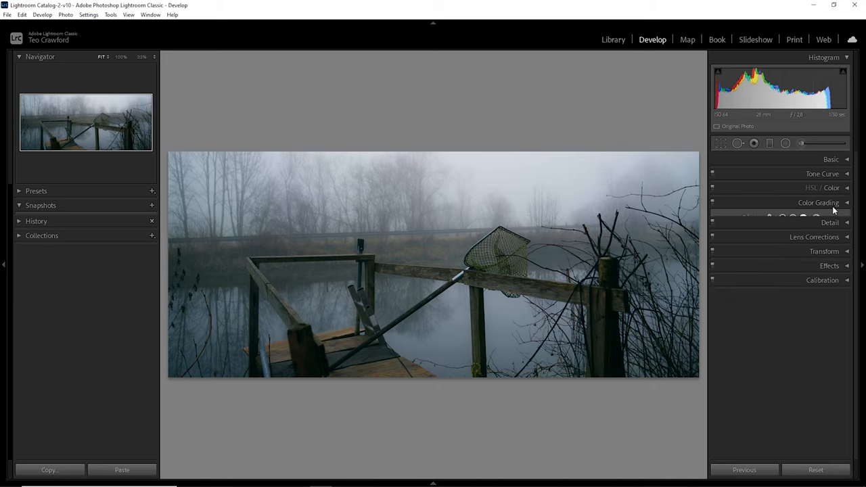
Step: In Color Grading, experiment with the Shadows wheel from strong teal back toward neutral
click(817, 203)
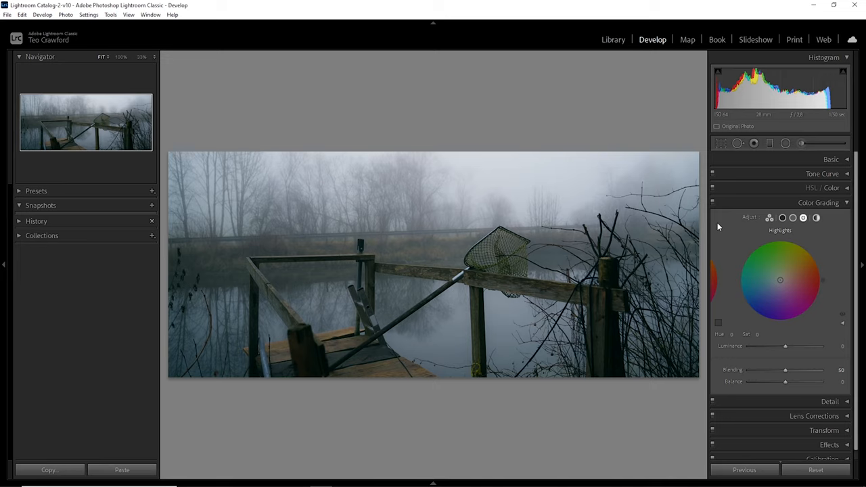
click(782, 216)
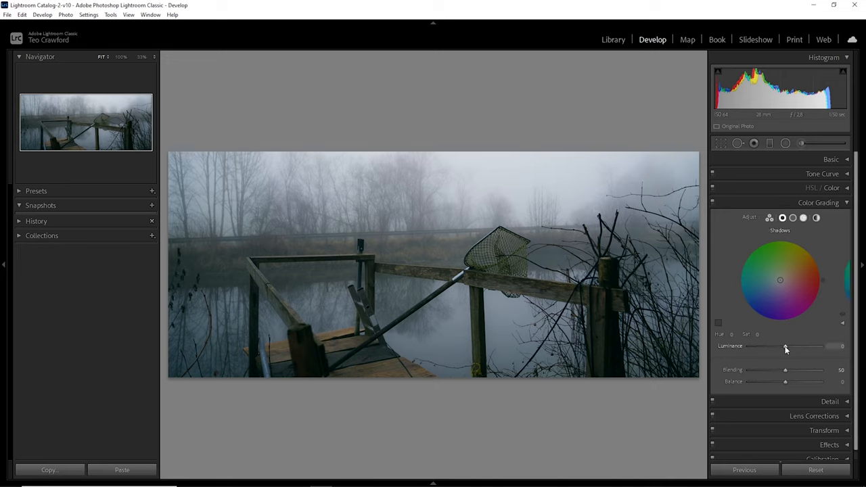
drag(779, 279, 777, 284)
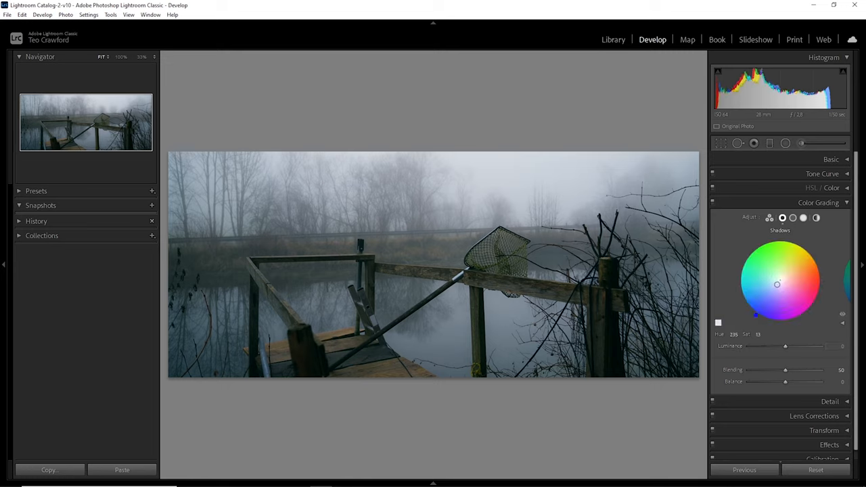
drag(777, 284, 747, 282)
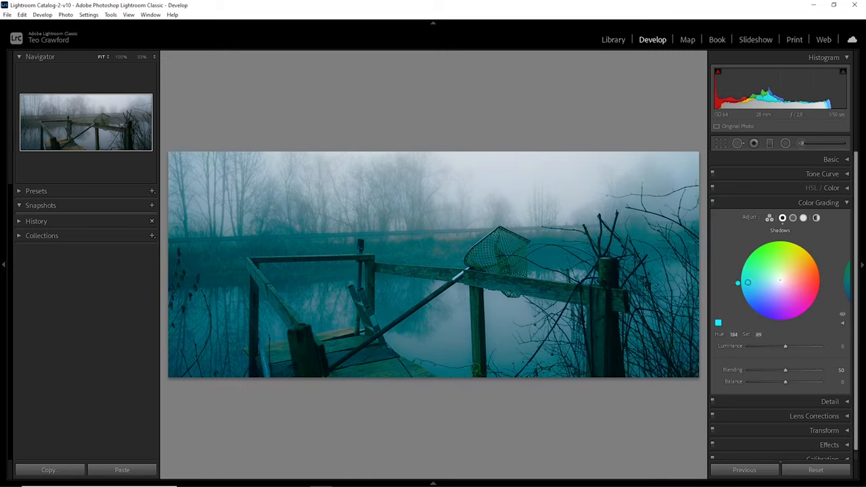
drag(747, 283, 804, 292)
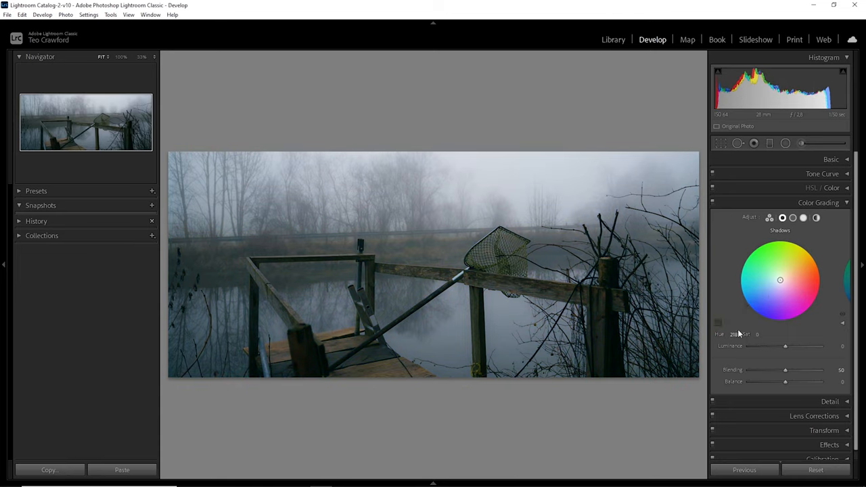
mouse_move(769, 381)
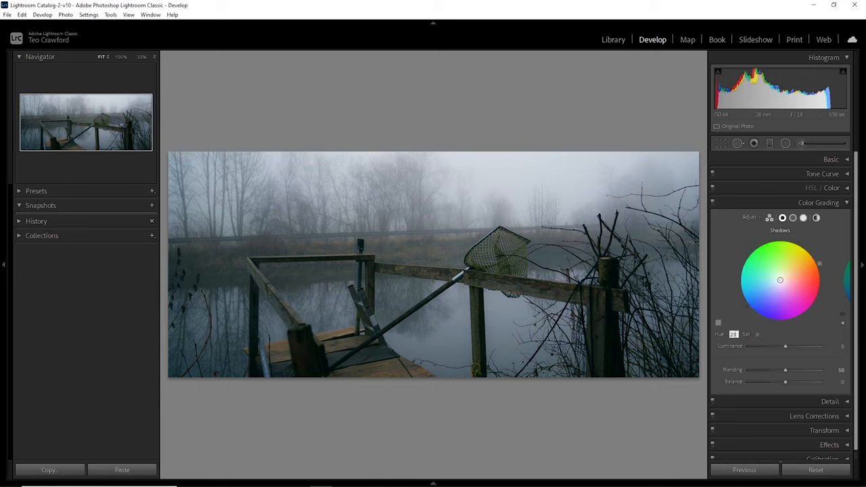
Step: Set the shadow grade to hue 230, saturation 30, then move to Highlights
drag(779, 279, 753, 312)
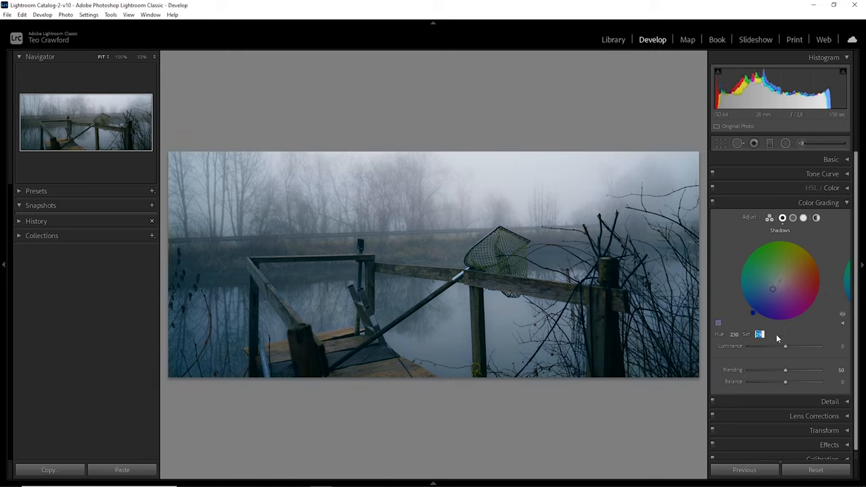
text(30)
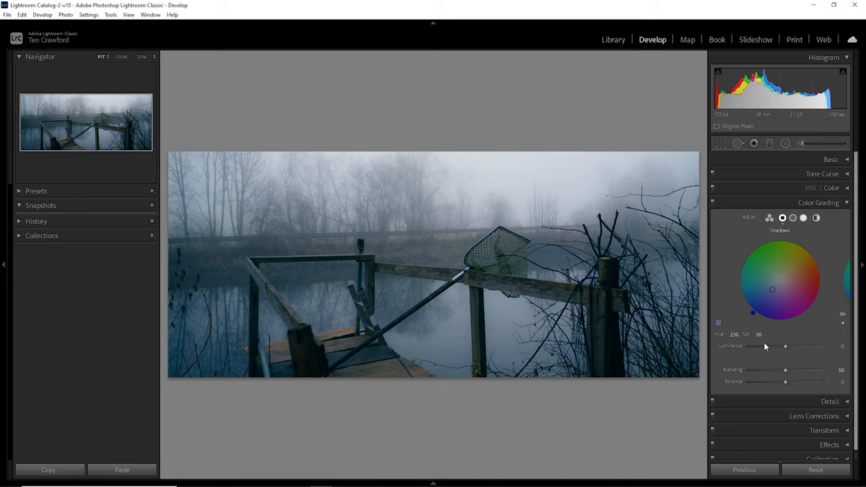
mouse_move(802, 221)
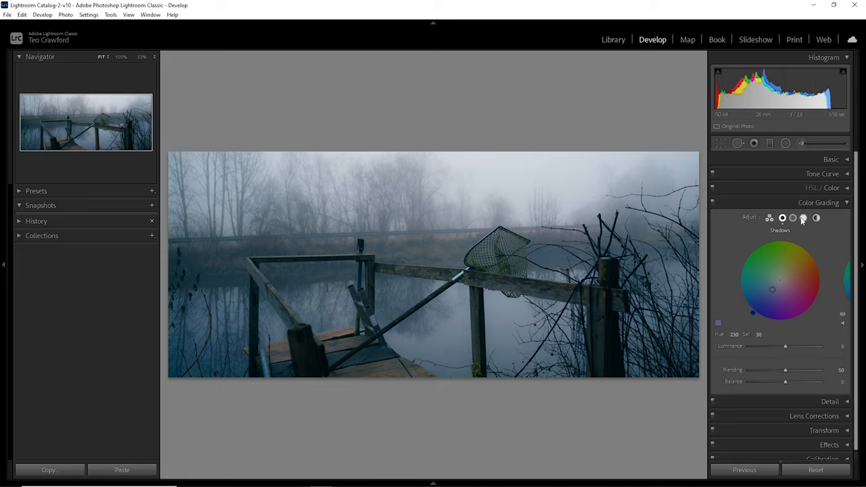
click(804, 216)
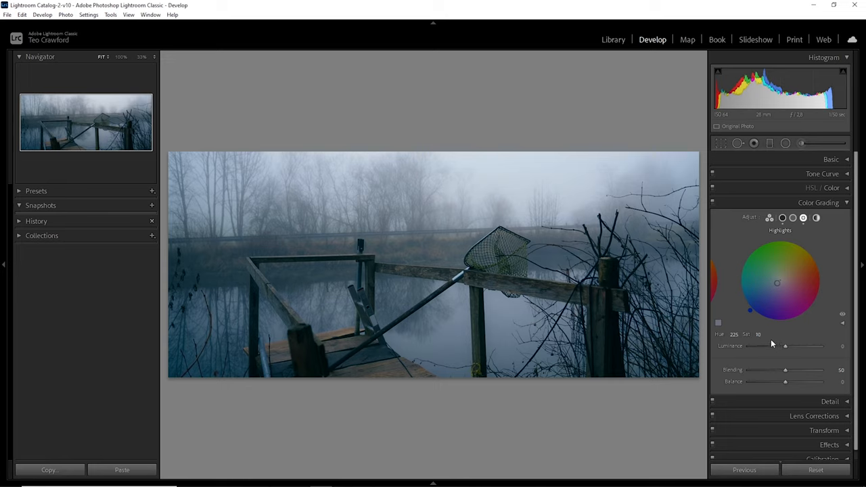
mouse_move(854, 325)
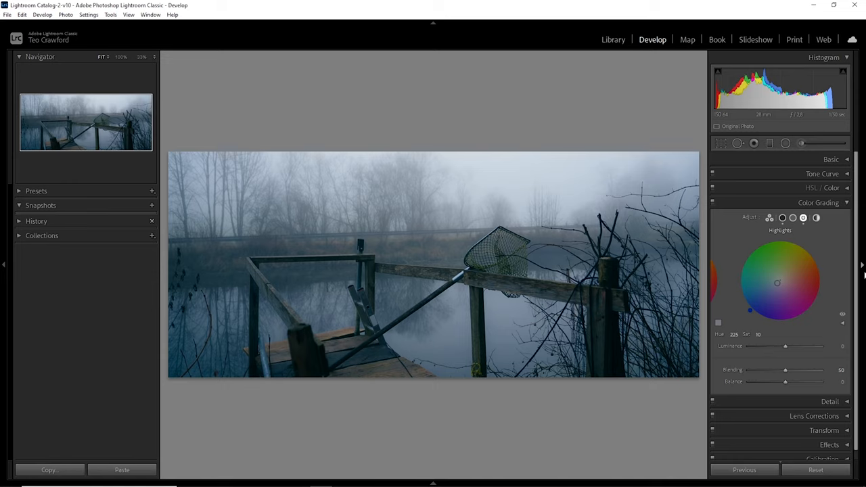
mouse_move(846, 211)
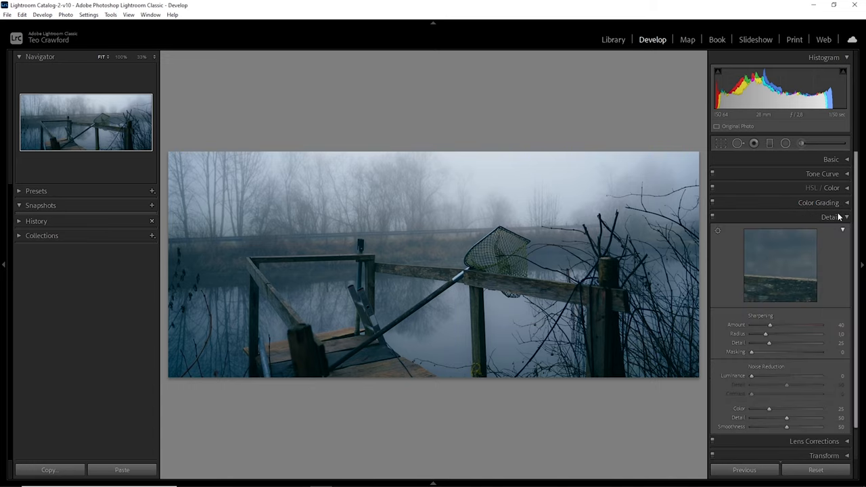
drag(770, 325, 783, 325)
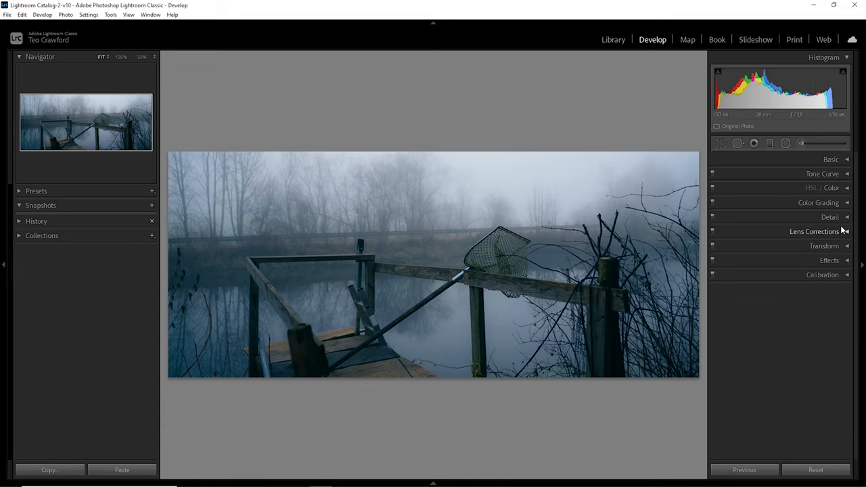
click(814, 232)
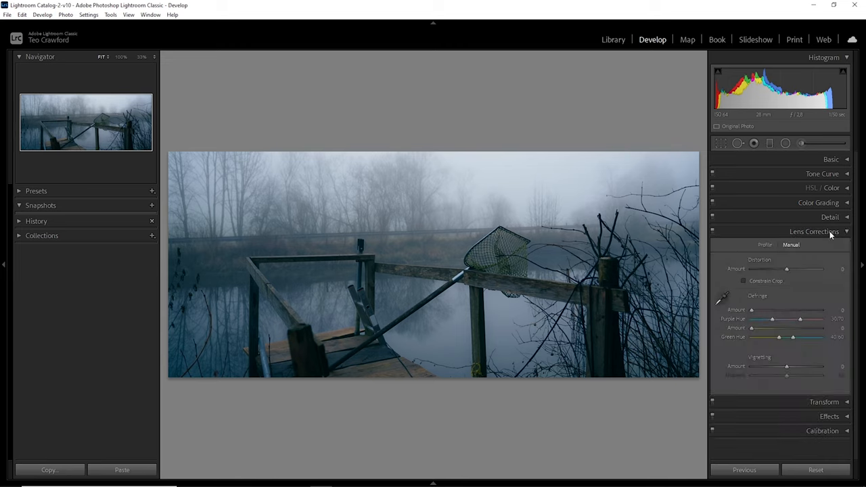
click(824, 401)
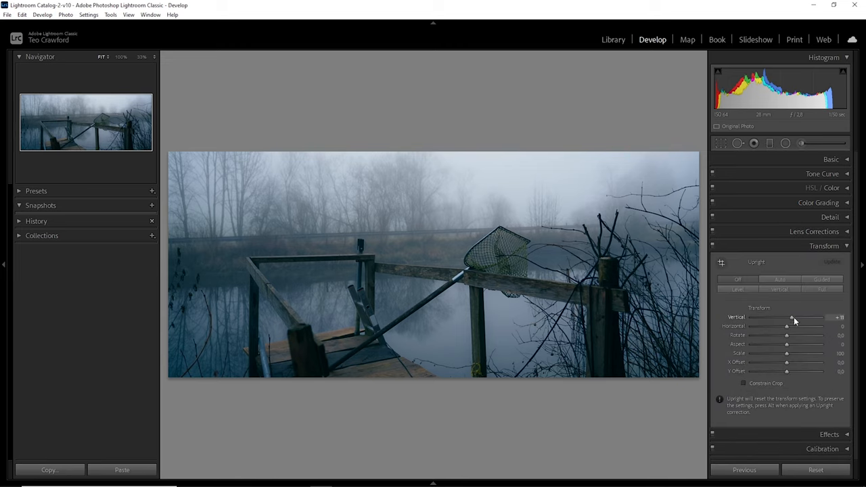
drag(791, 317, 785, 317)
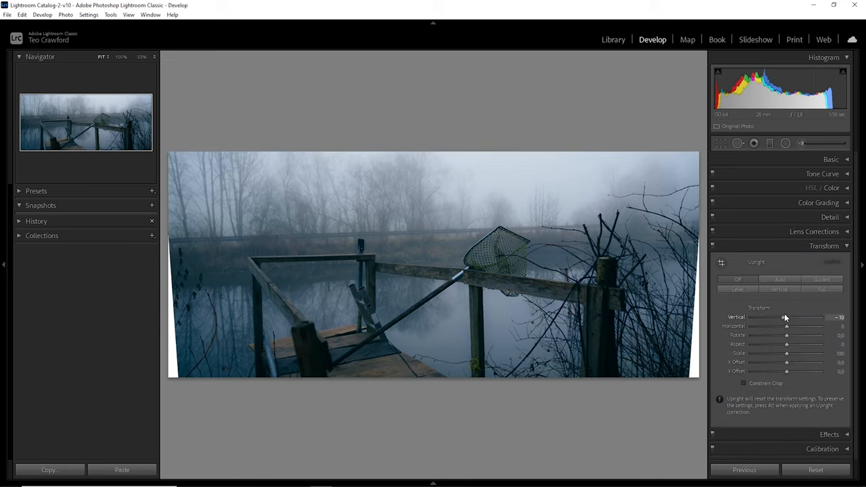
click(830, 259)
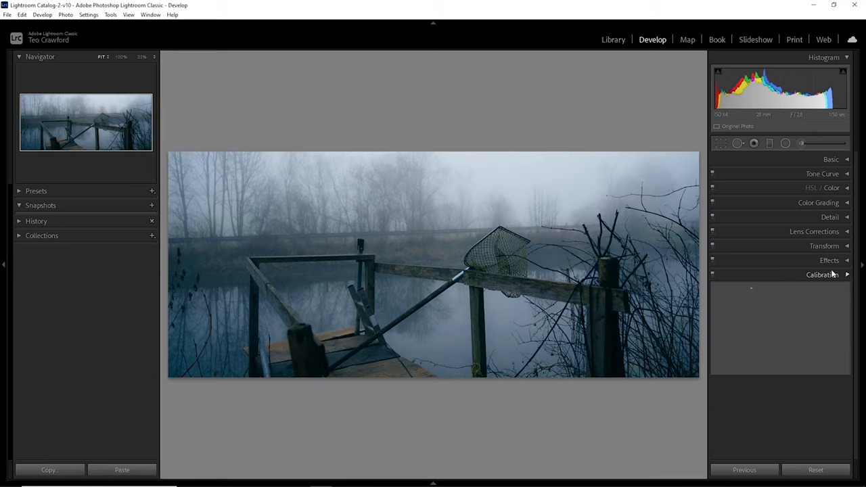
click(823, 273)
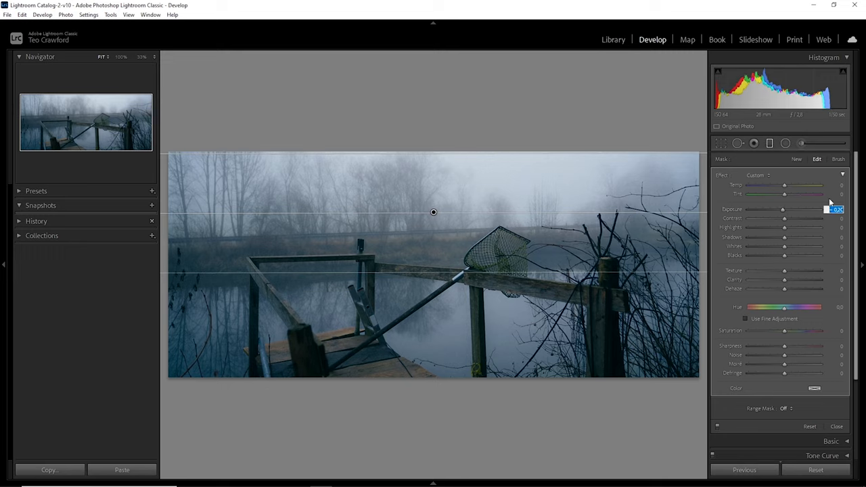
Step: Finish the sky gradient and paint an Adjustment Brush stroke along the dock's wooden rail
click(833, 184)
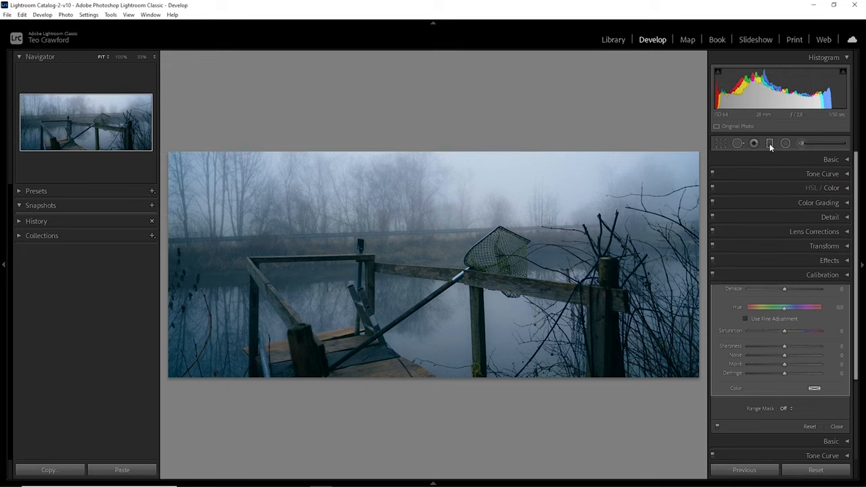
click(768, 143)
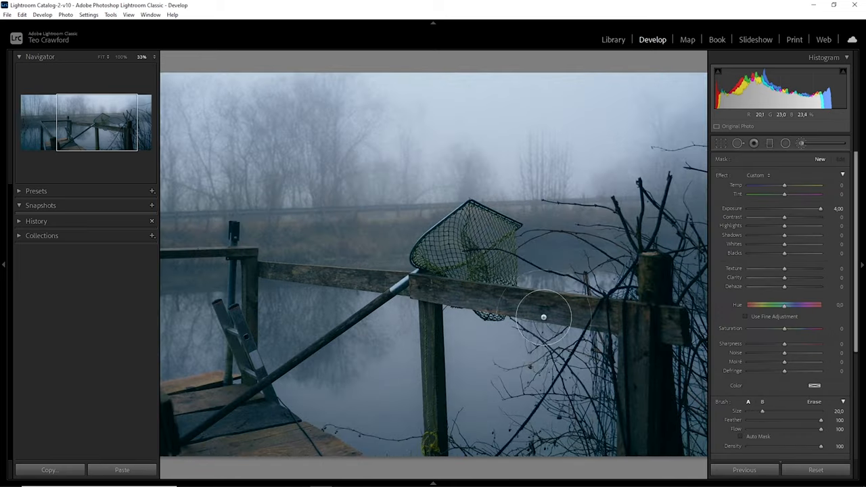
drag(544, 317, 331, 276)
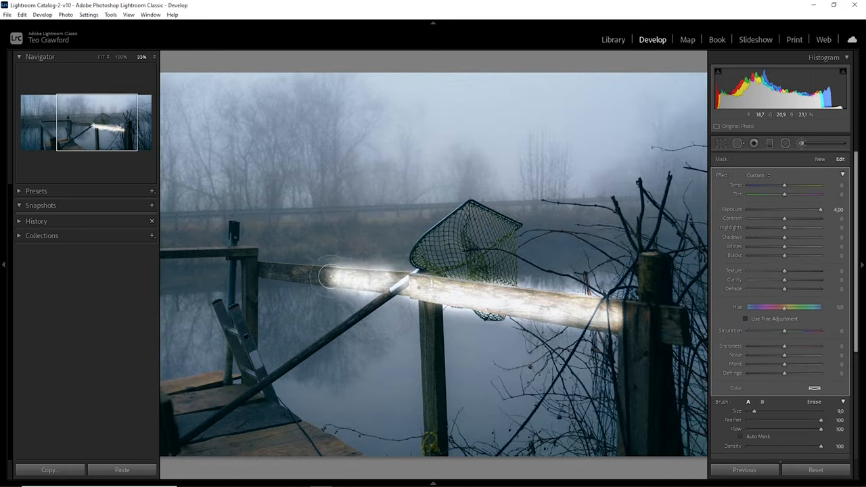